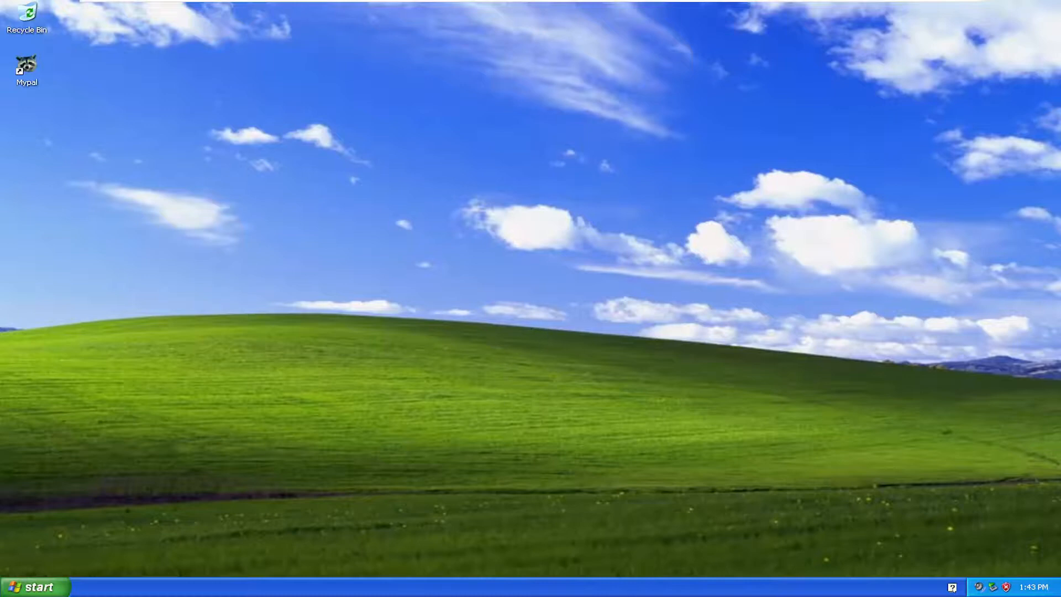
Launch My Computer from the Start menu.
left_click(35, 585)
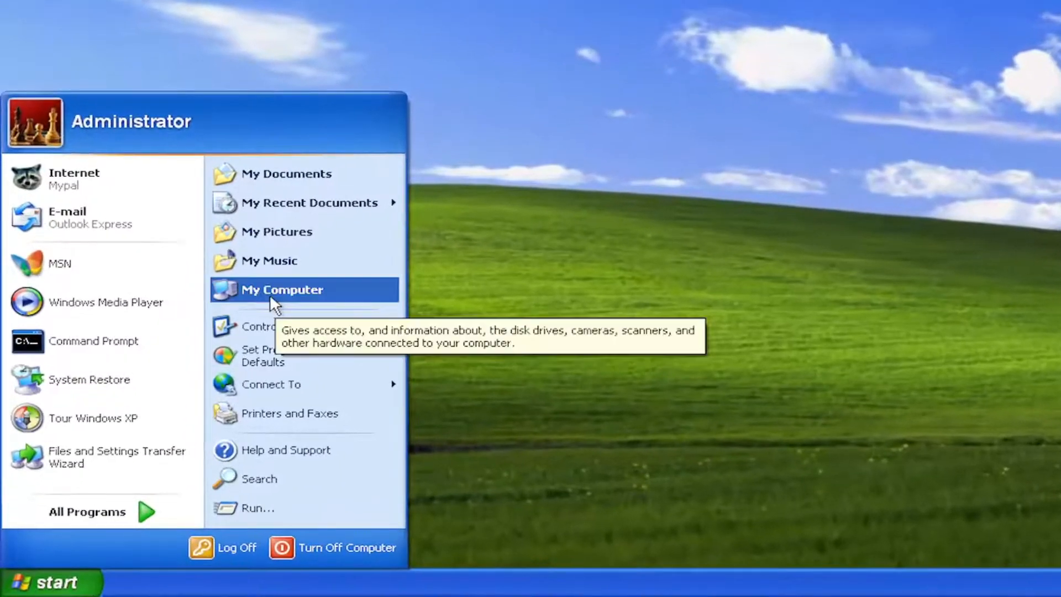
left_click(282, 290)
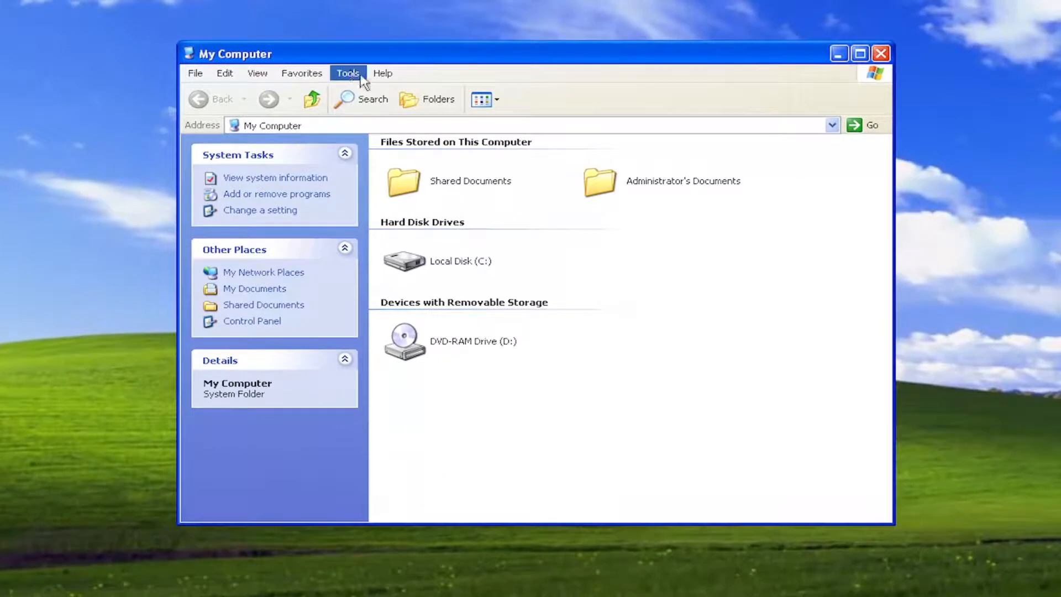
In Folder Options View, select 'Show hidden files and folders' and confirm with OK.
left_click(347, 73)
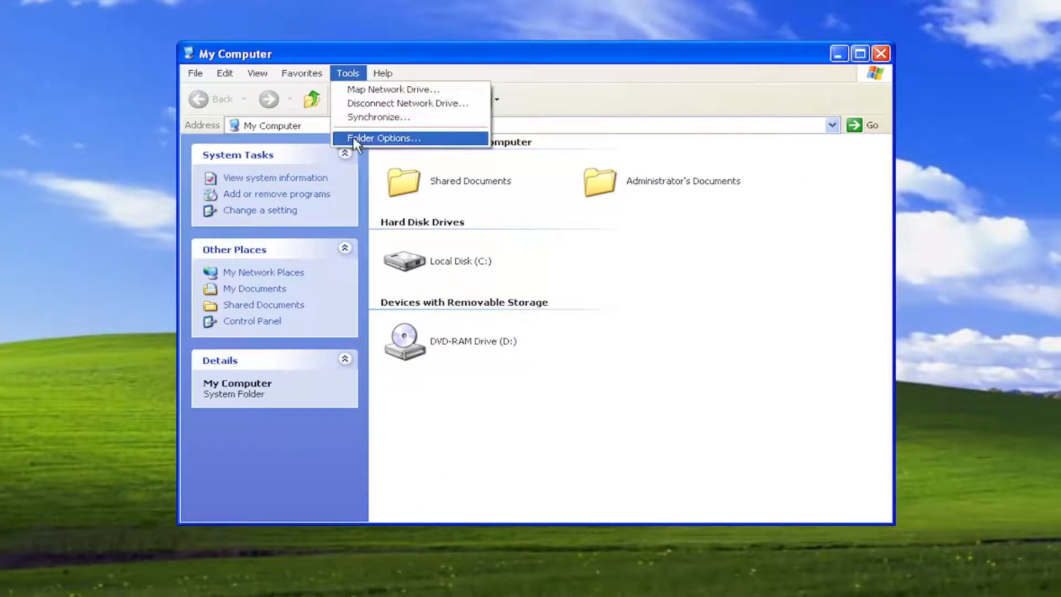
left_click(383, 138)
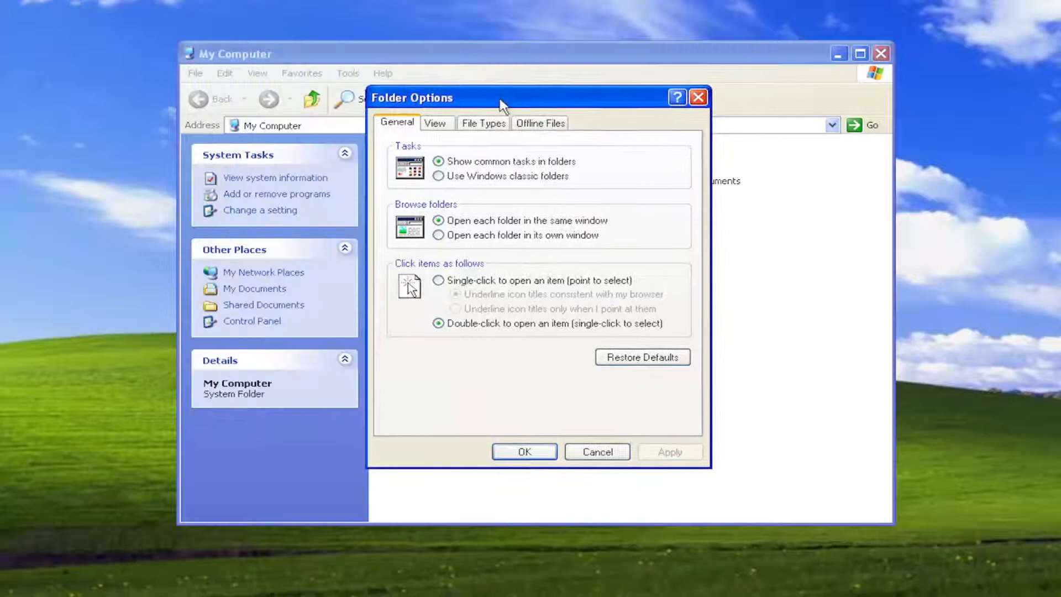
left_click(436, 123)
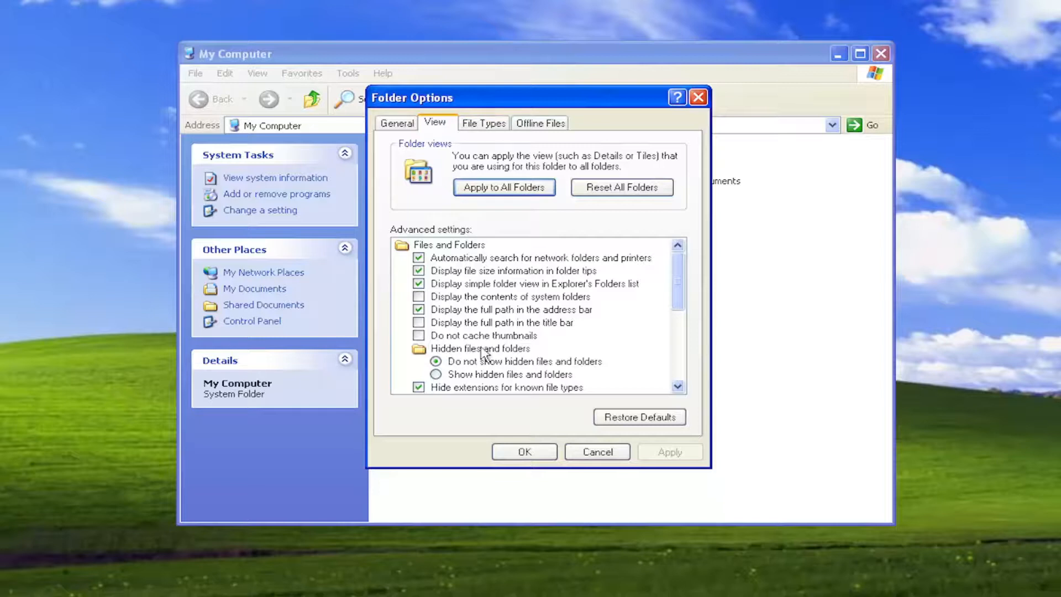
left_click(437, 375)
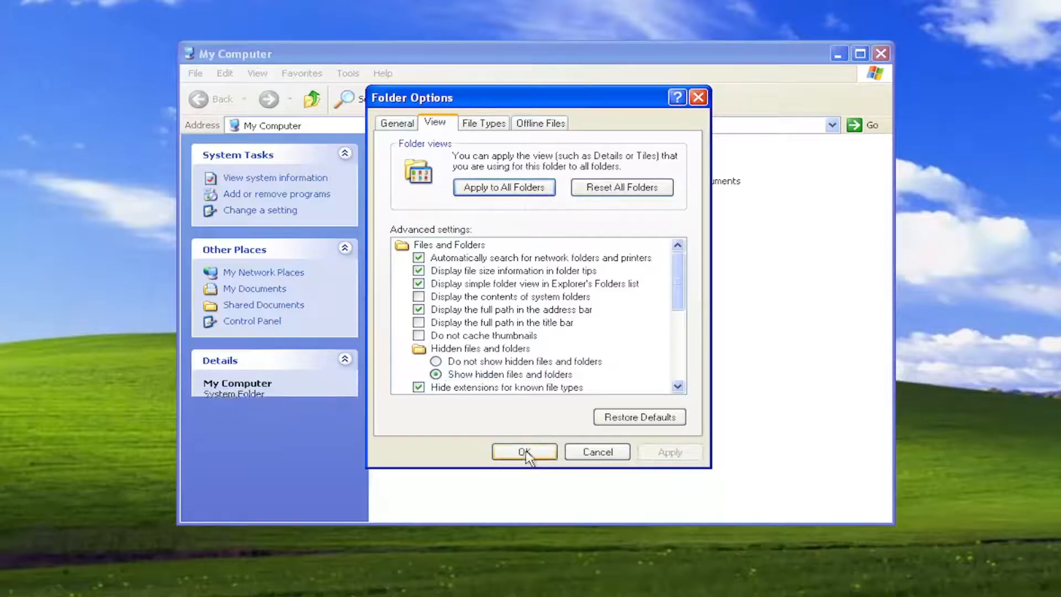
left_click(523, 451)
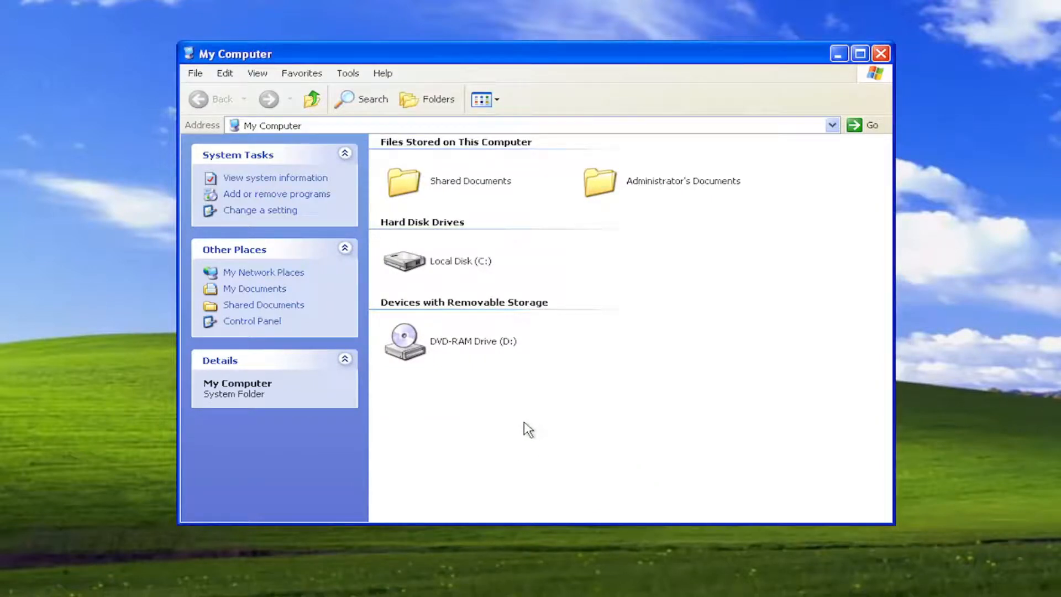
mouse_move(524, 395)
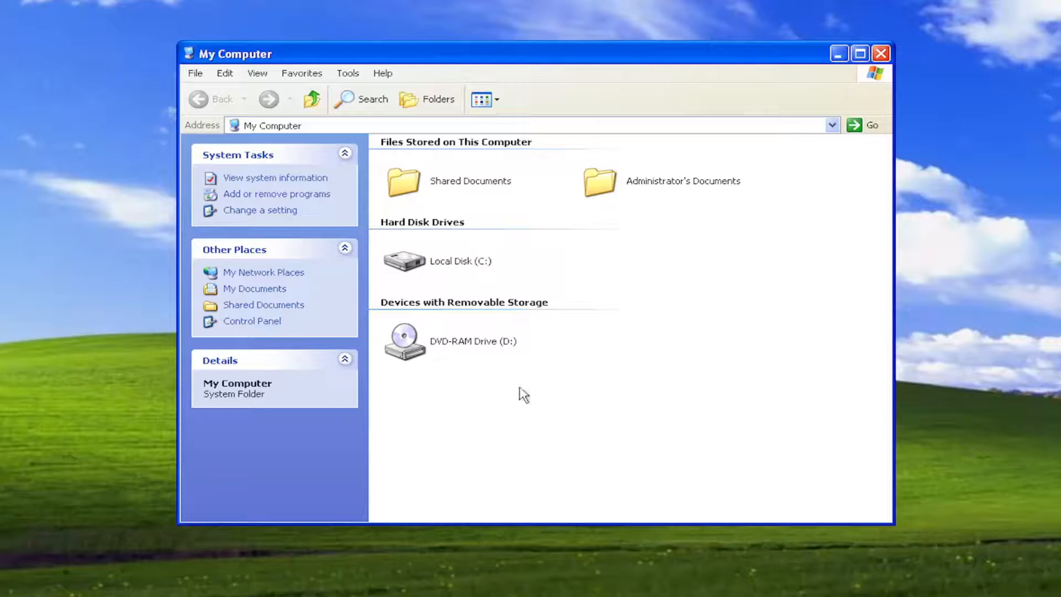
mouse_move(420, 327)
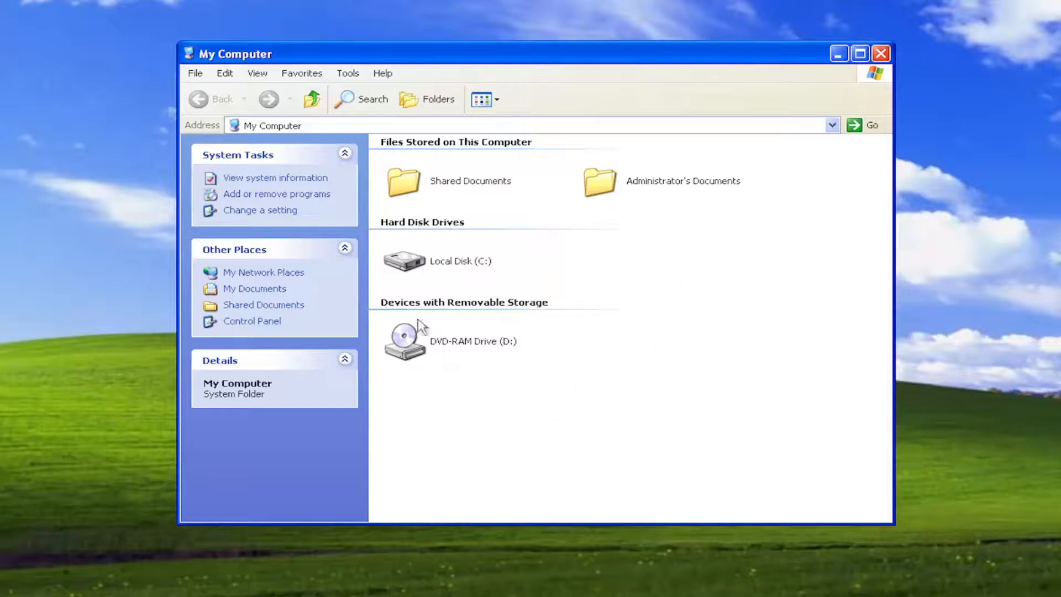
mouse_move(420, 418)
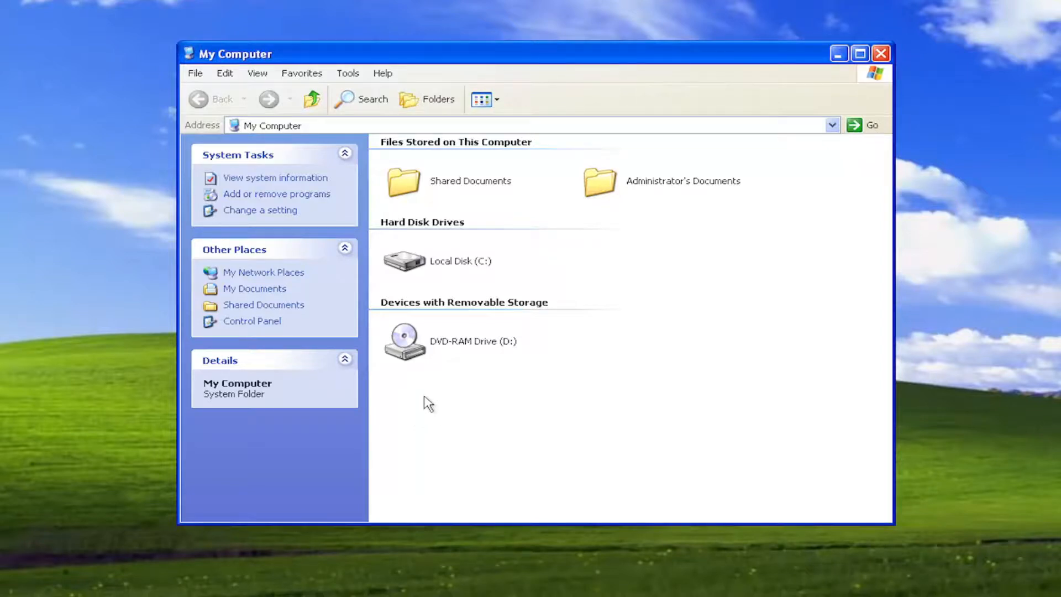
mouse_move(423, 387)
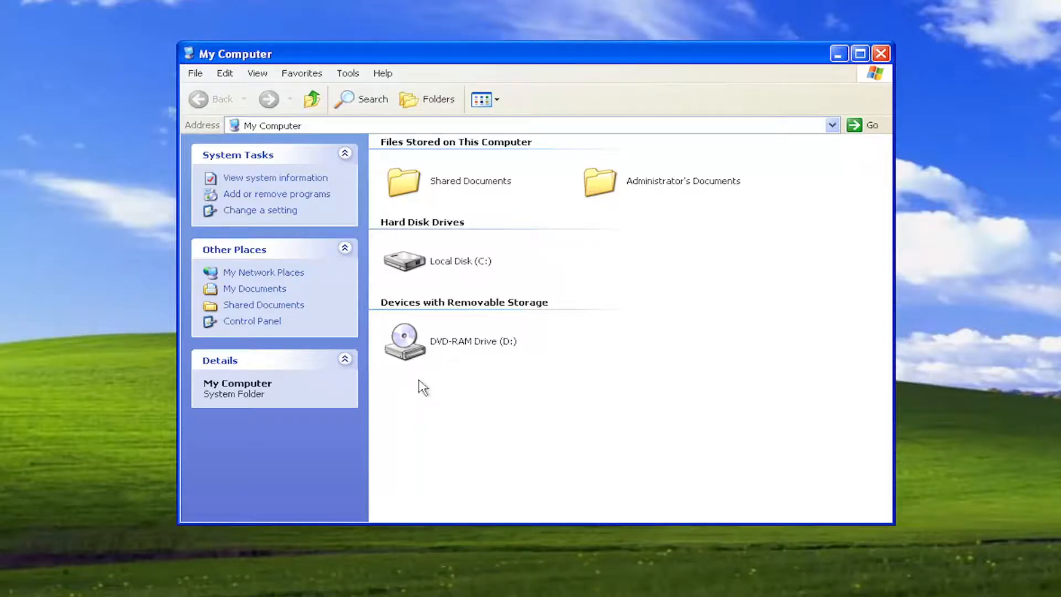
Revert Folder Options to 'Do not show hidden files and folders', confirm, and close My Computer.
left_click(347, 73)
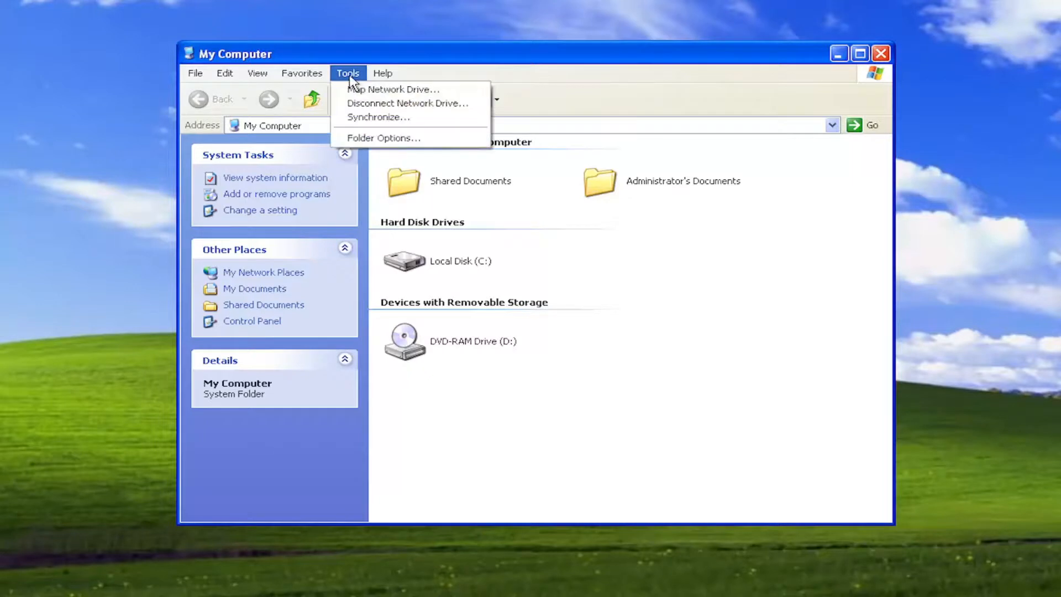
left_click(383, 137)
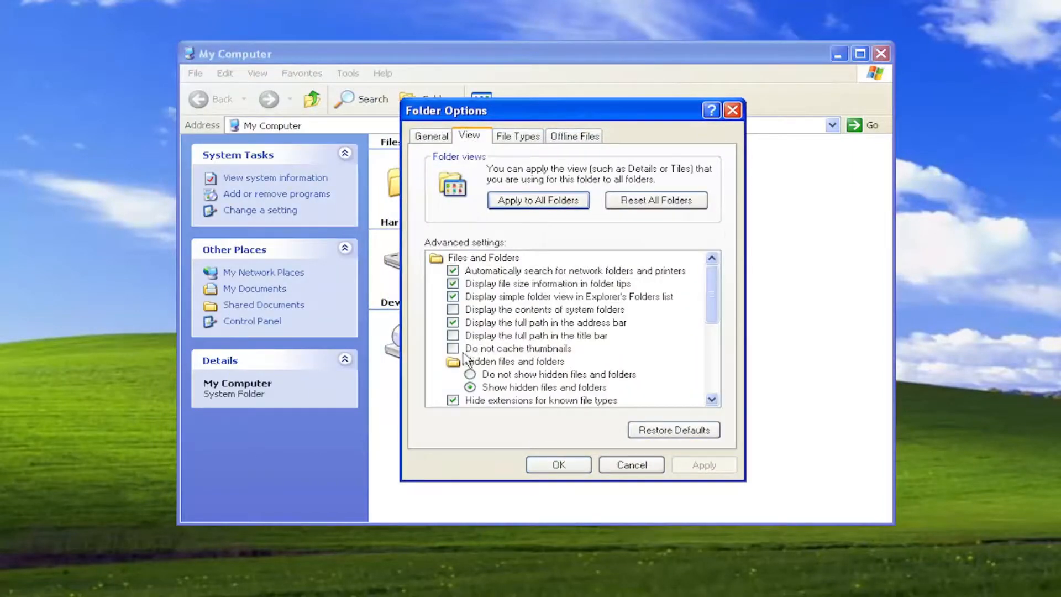
left_click(471, 375)
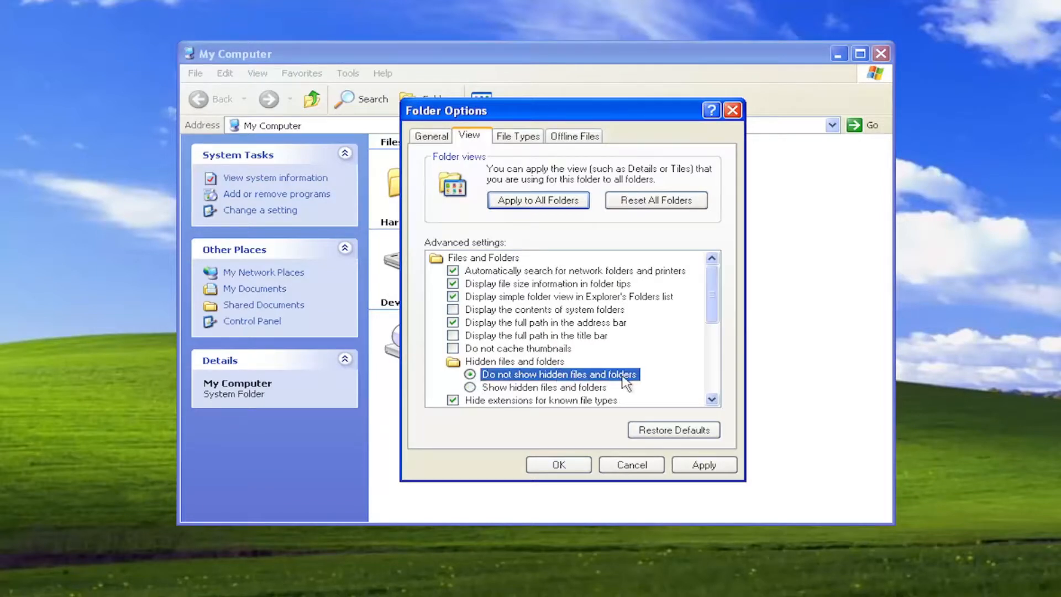
left_click(557, 465)
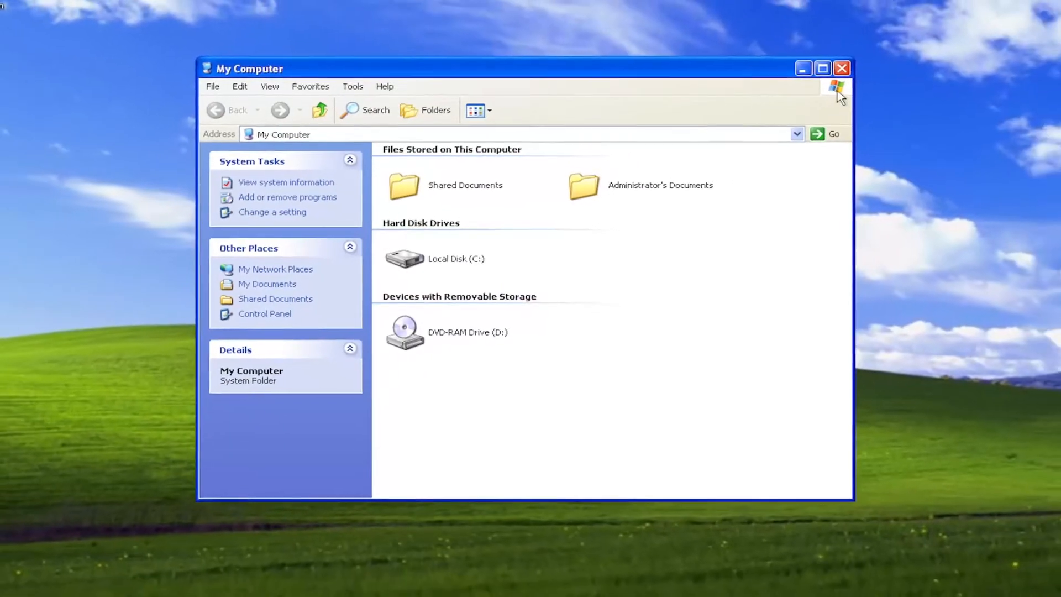
left_click(841, 67)
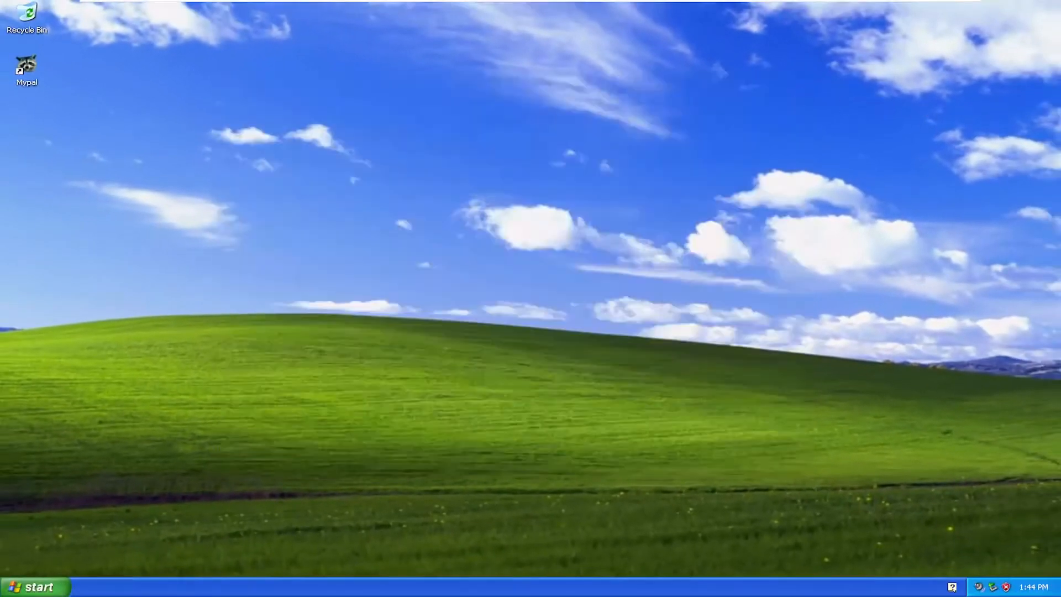